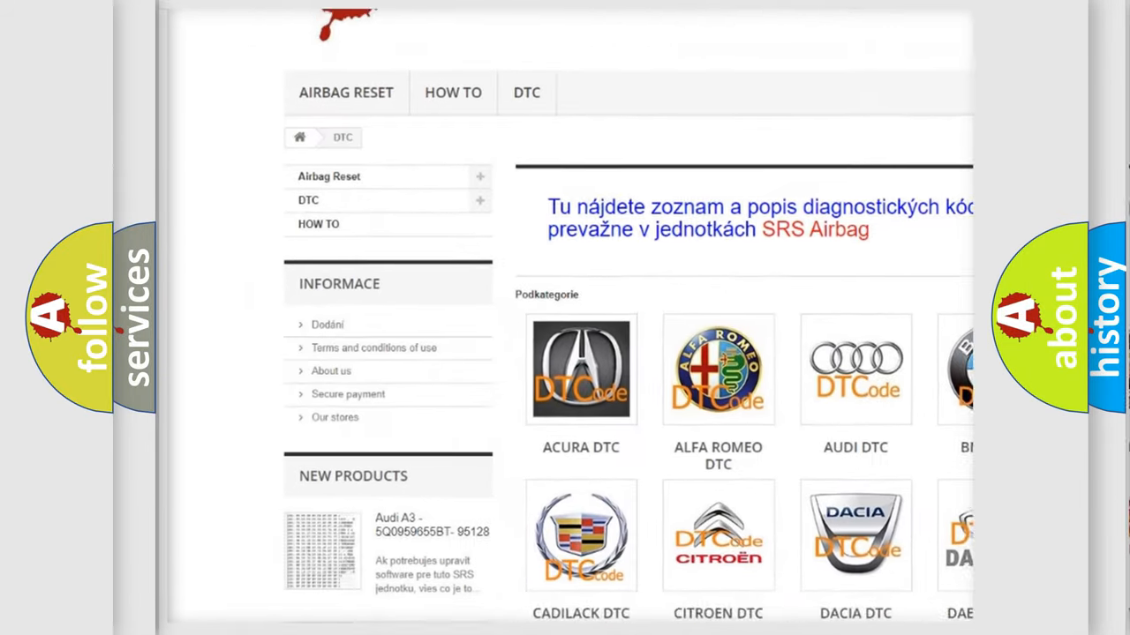
scroll(down, 3)
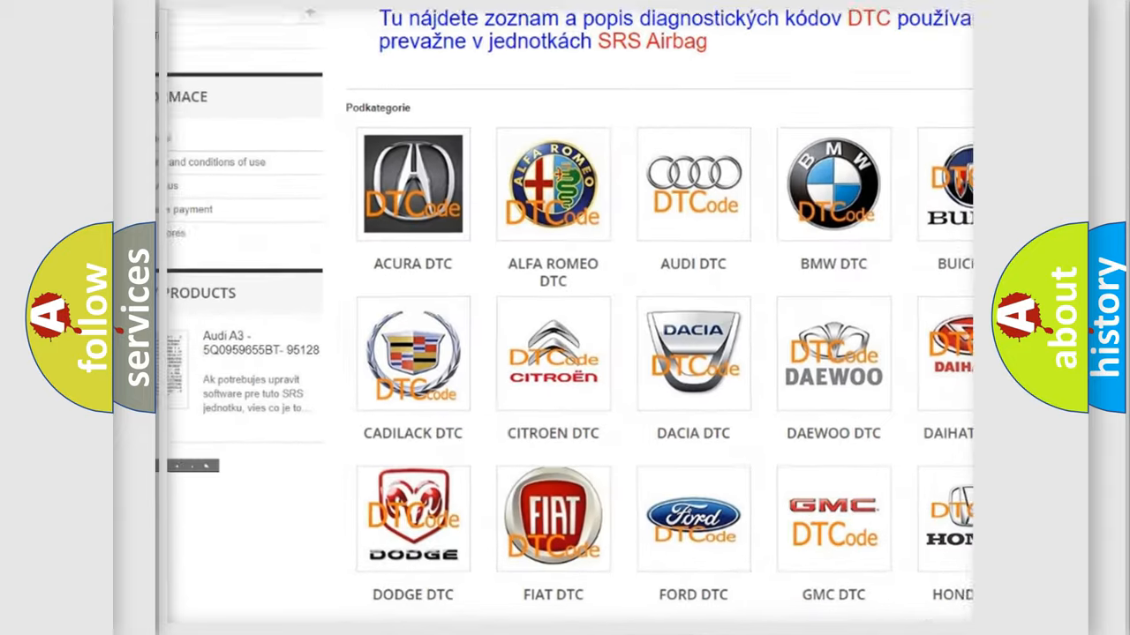
scroll(down, 3)
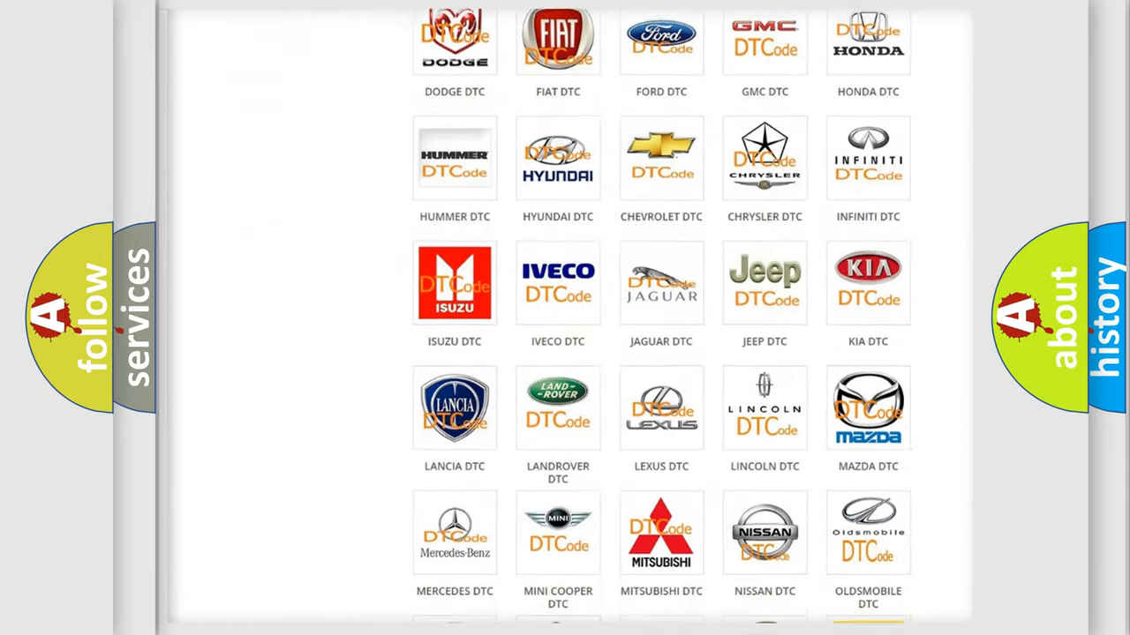
scroll(down, 3)
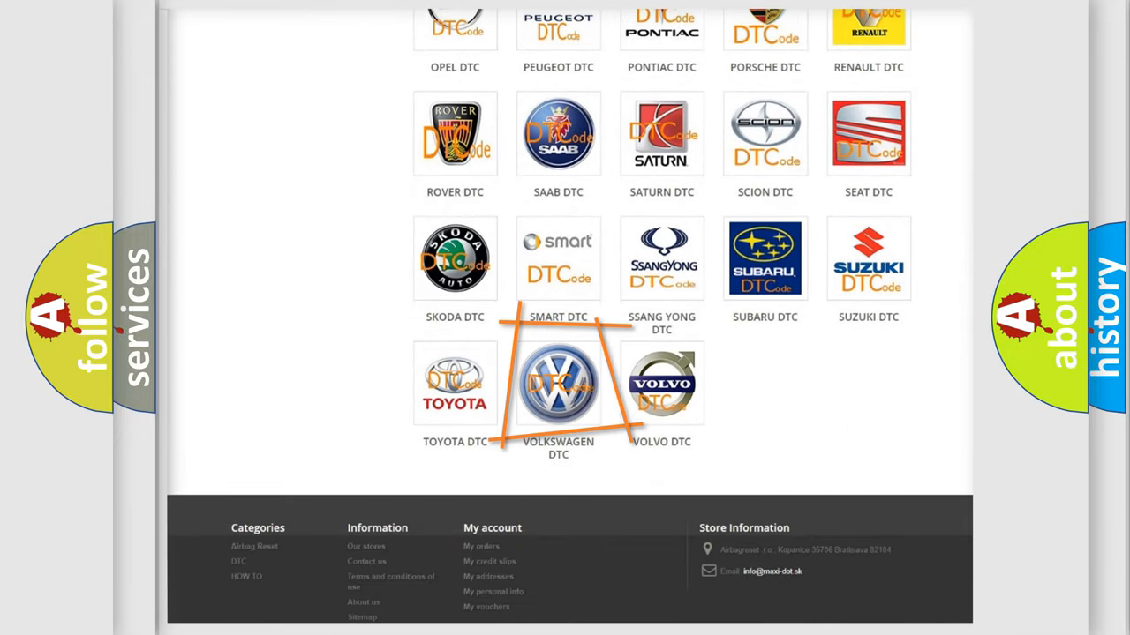